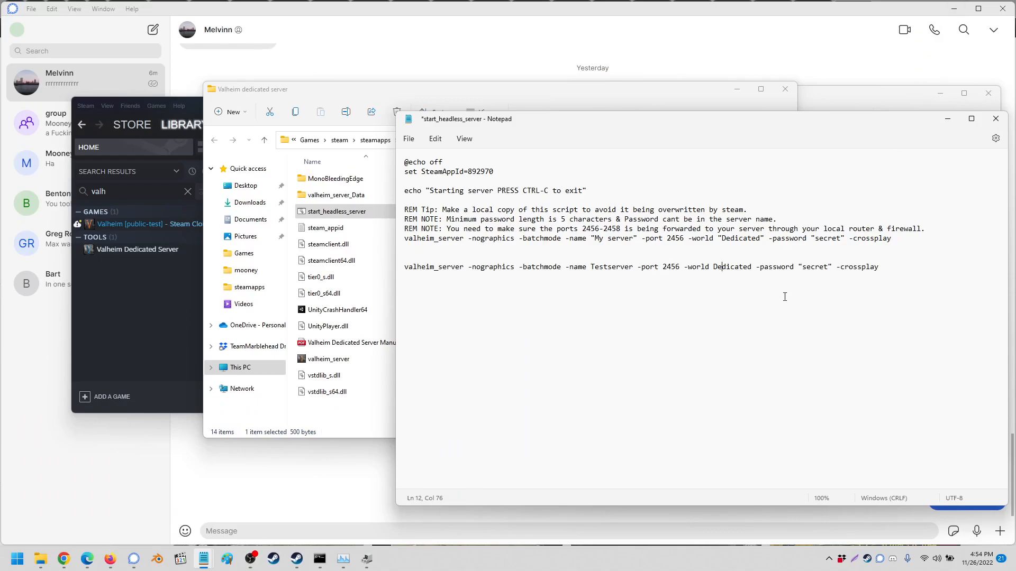
pyautogui.moveTo(632, 303)
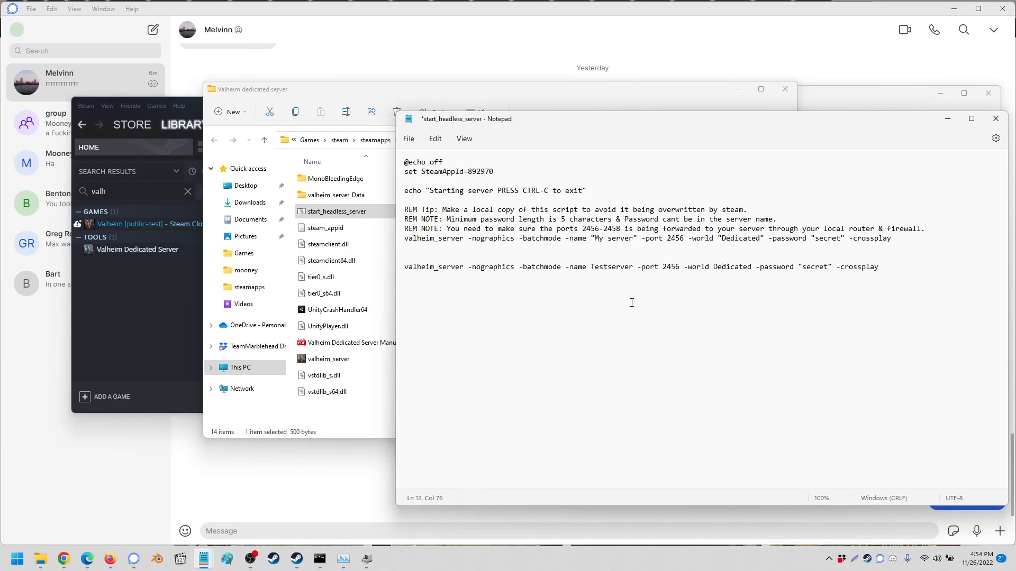
pyautogui.moveTo(620, 296)
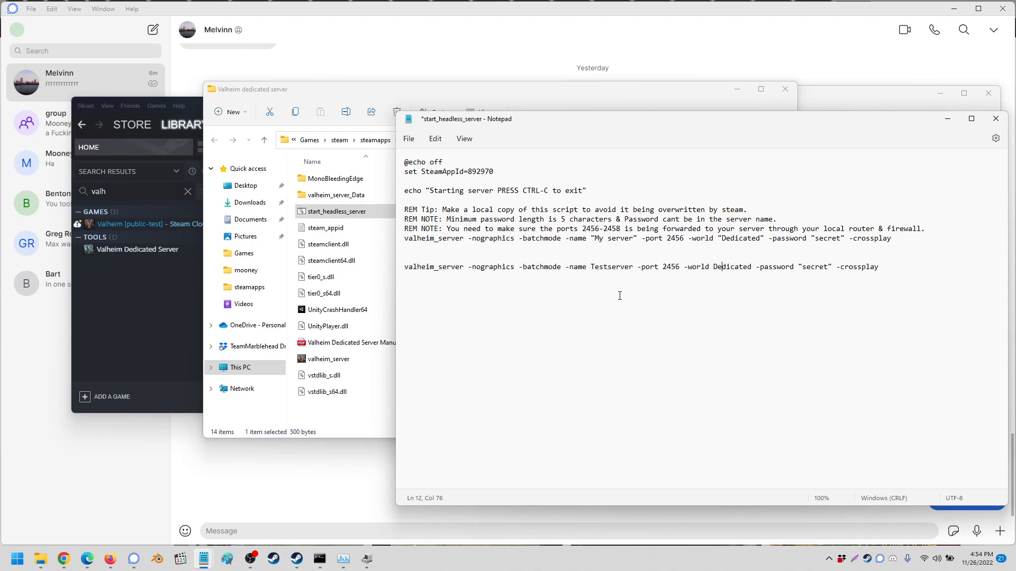
pyautogui.moveTo(518, 219)
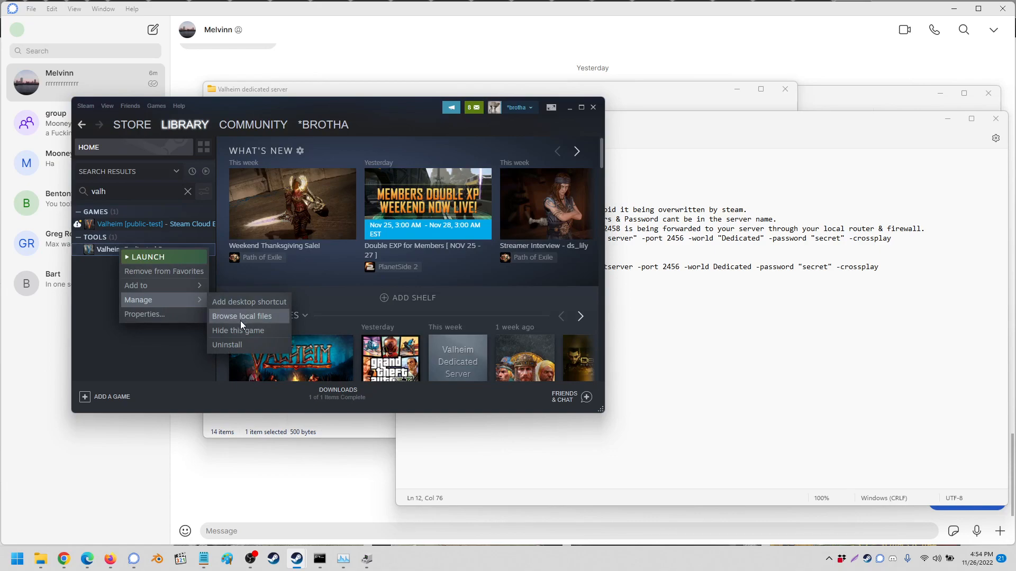
# - Browse the Valheim Dedicated Server local files and show all options for start_headless_server
pyautogui.click(242, 316)
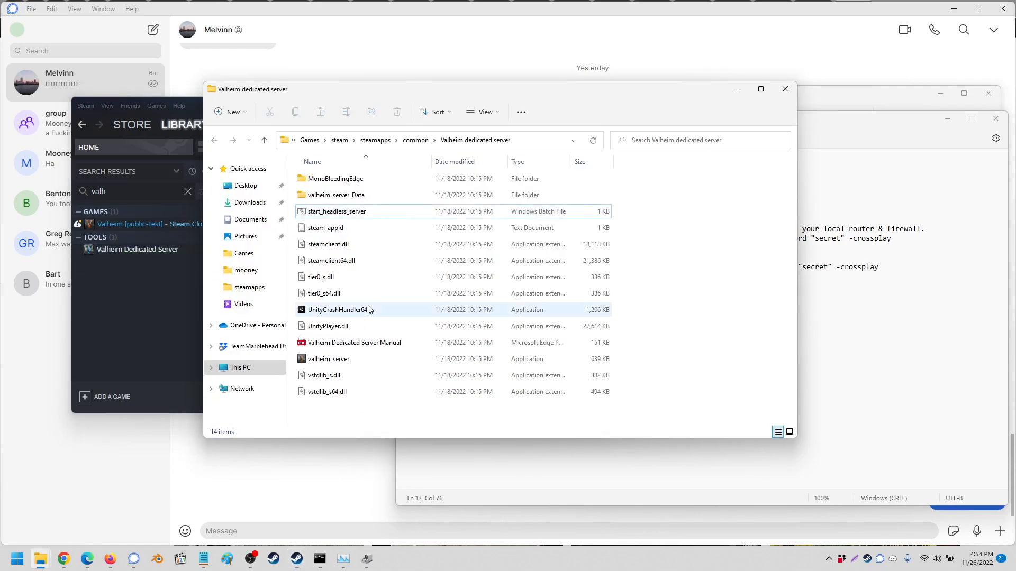
pyautogui.rightClick(336, 211)
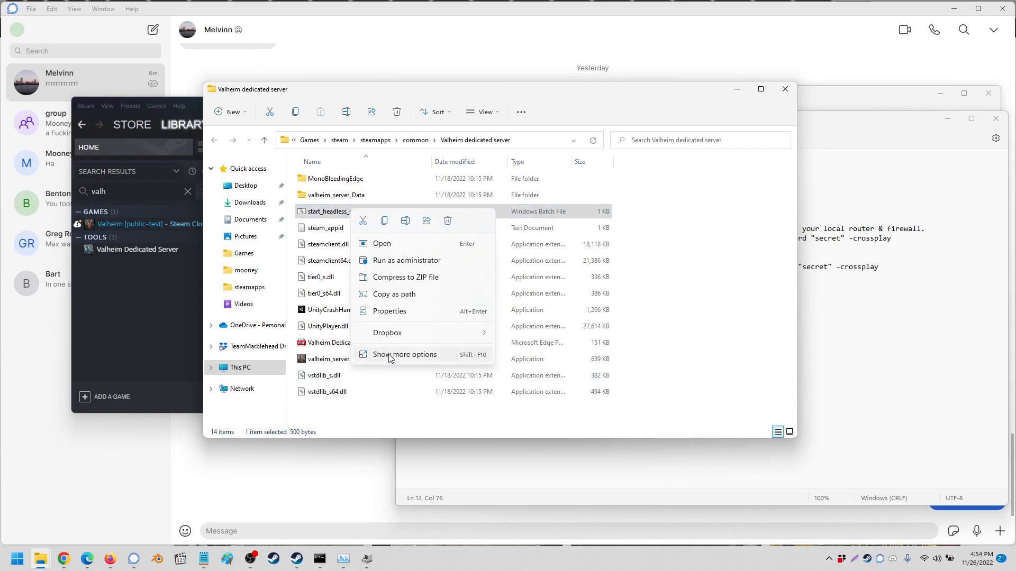
pyautogui.click(405, 355)
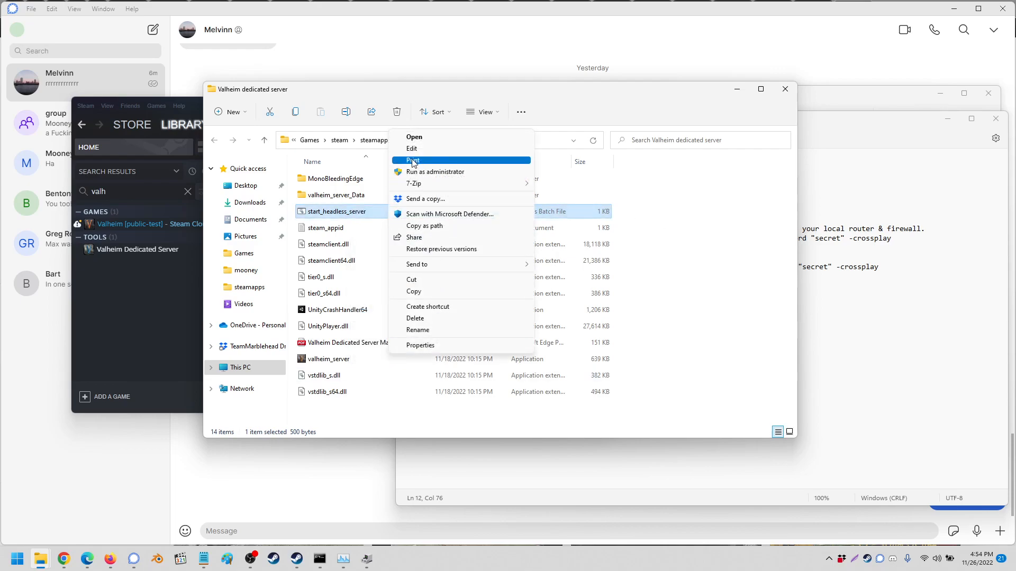
# - Open start_headless_server in Notepad and select 'Dedicated' in the second valheim_server line
pyautogui.click(411, 148)
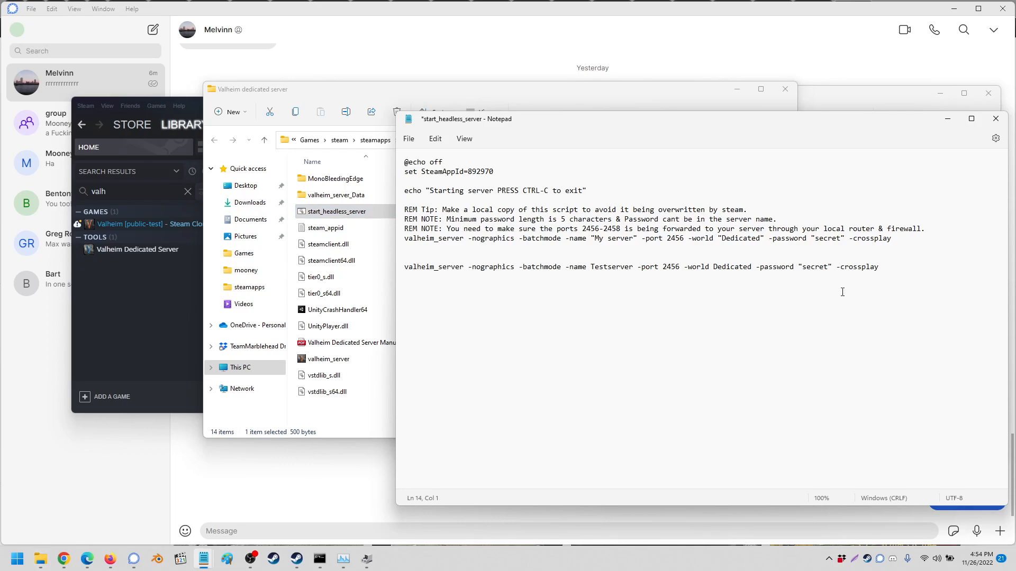
pyautogui.moveTo(404, 161); pyautogui.dragTo(497, 237)
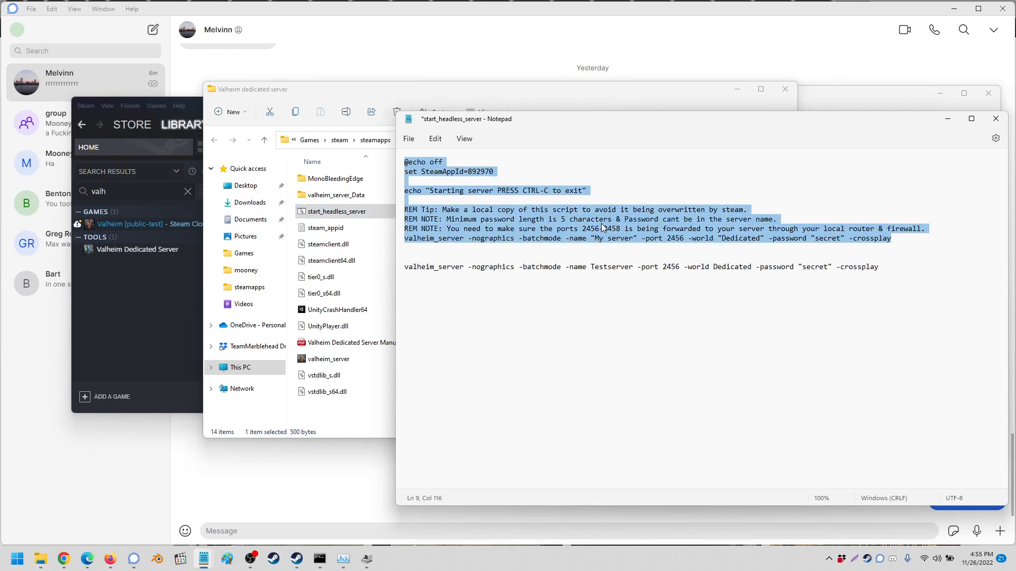
pyautogui.click(599, 228)
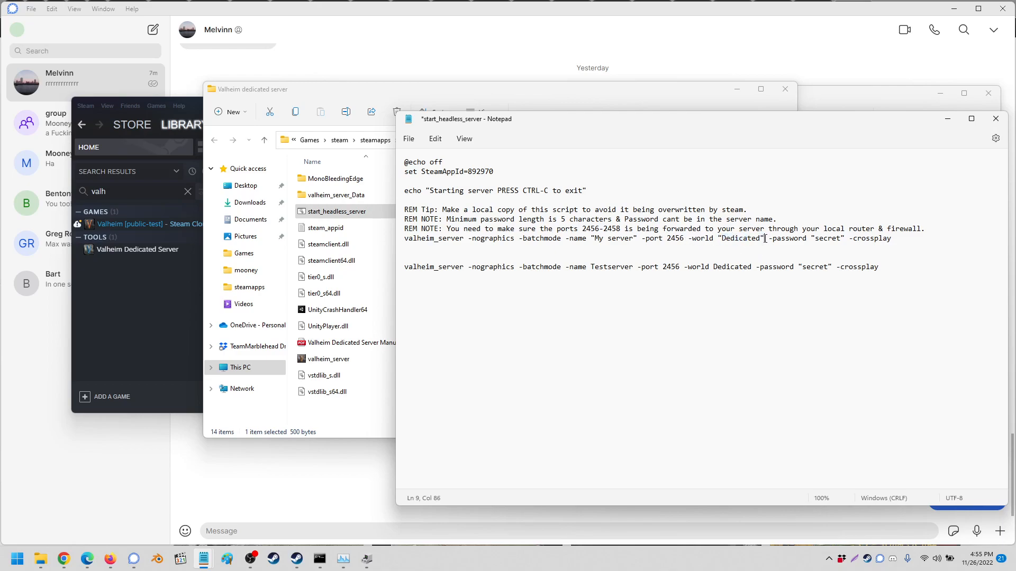
pyautogui.doubleClick(739, 238)
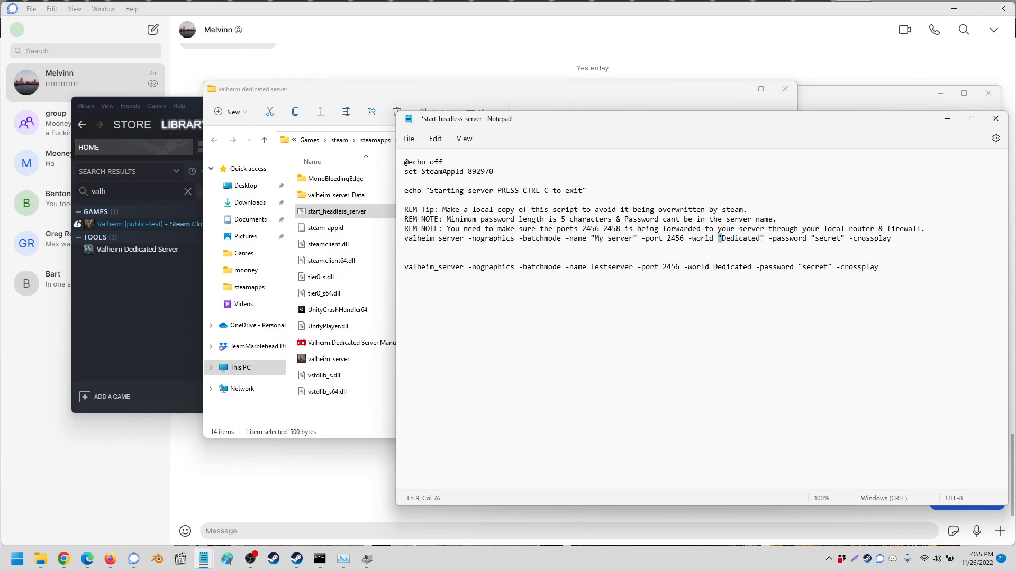
pyautogui.doubleClick(731, 267)
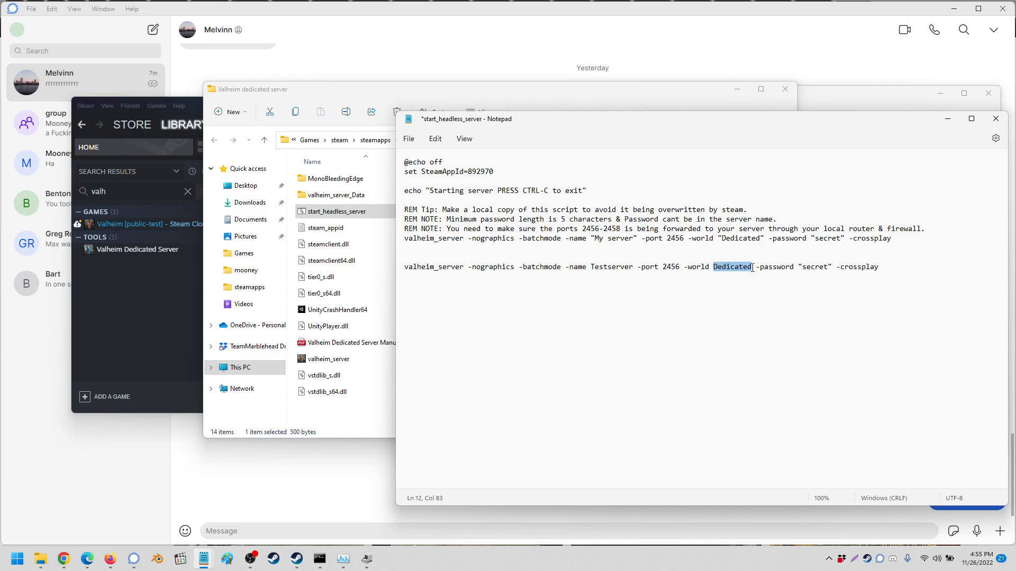
# - Replace 'Dedicated' with World1 after -world on line 12, comparing against the first command
pyautogui.write('World1')
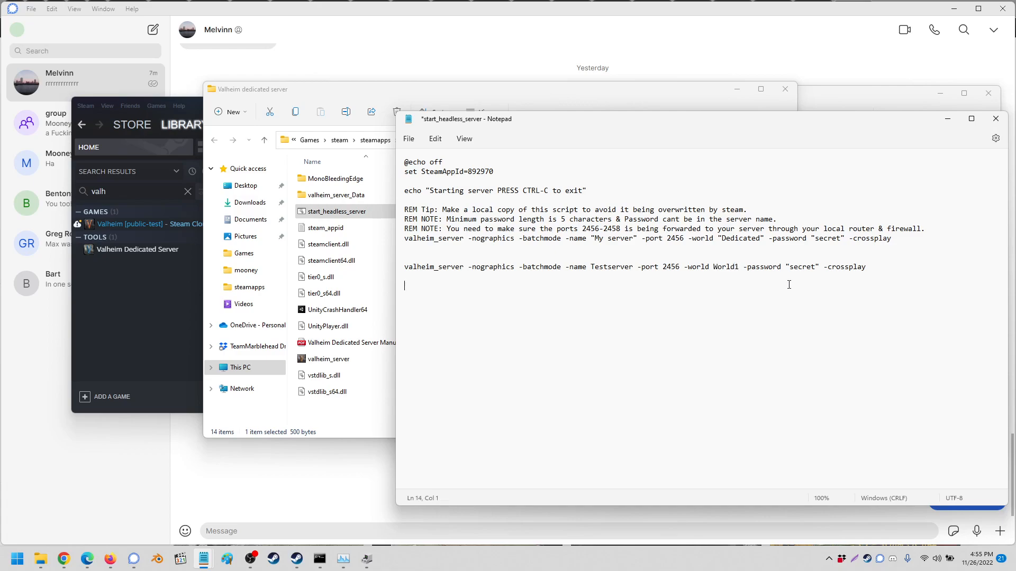
pyautogui.moveTo(456, 266); pyautogui.dragTo(866, 266)
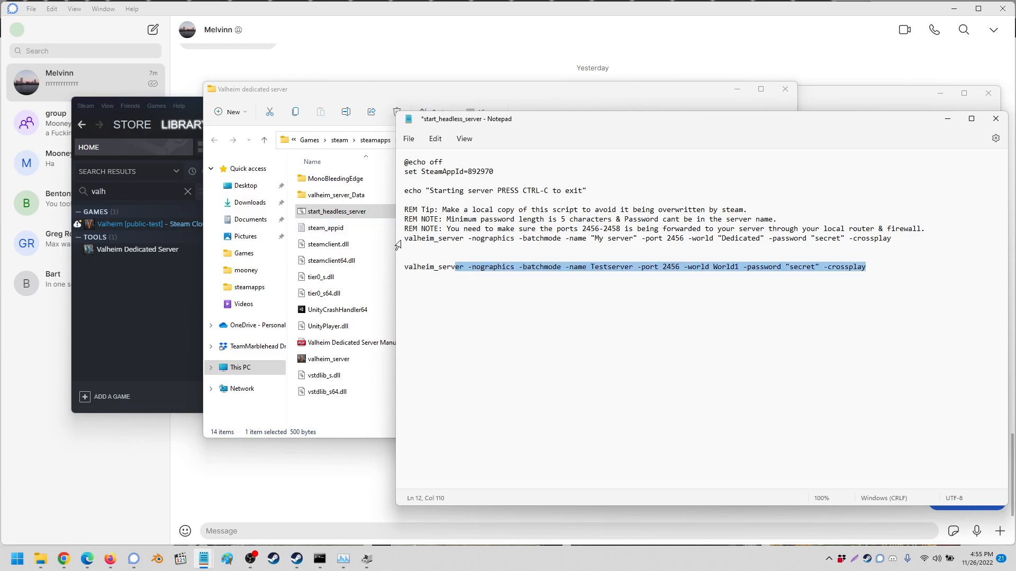
pyautogui.click(876, 267)
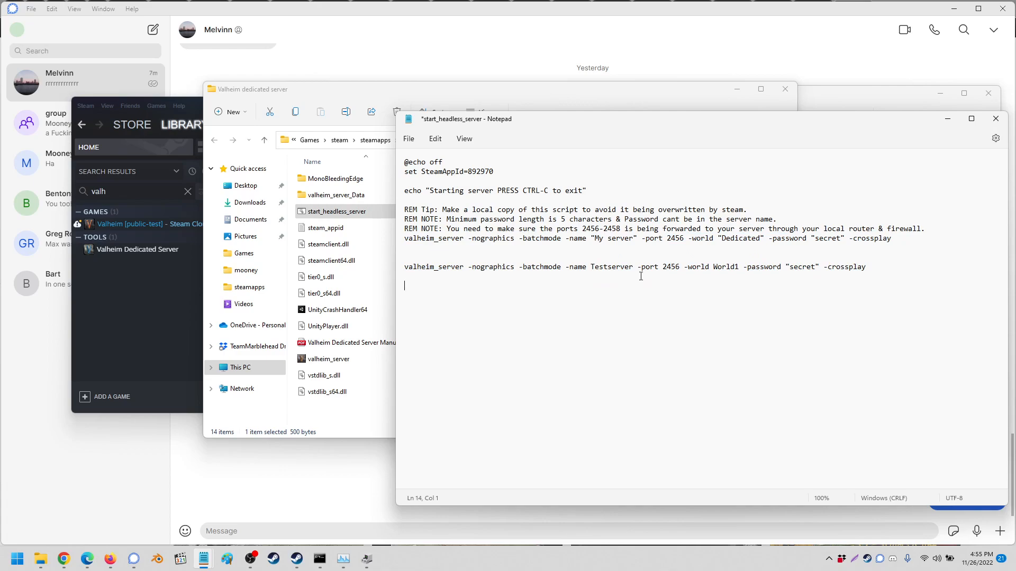
pyautogui.doubleClick(611, 266)
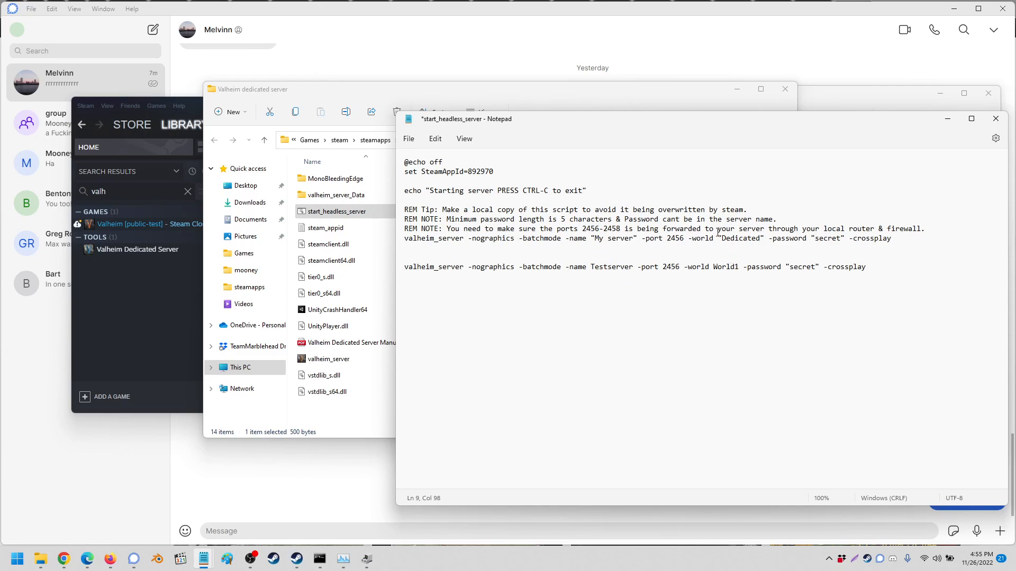
pyautogui.doubleClick(740, 238)
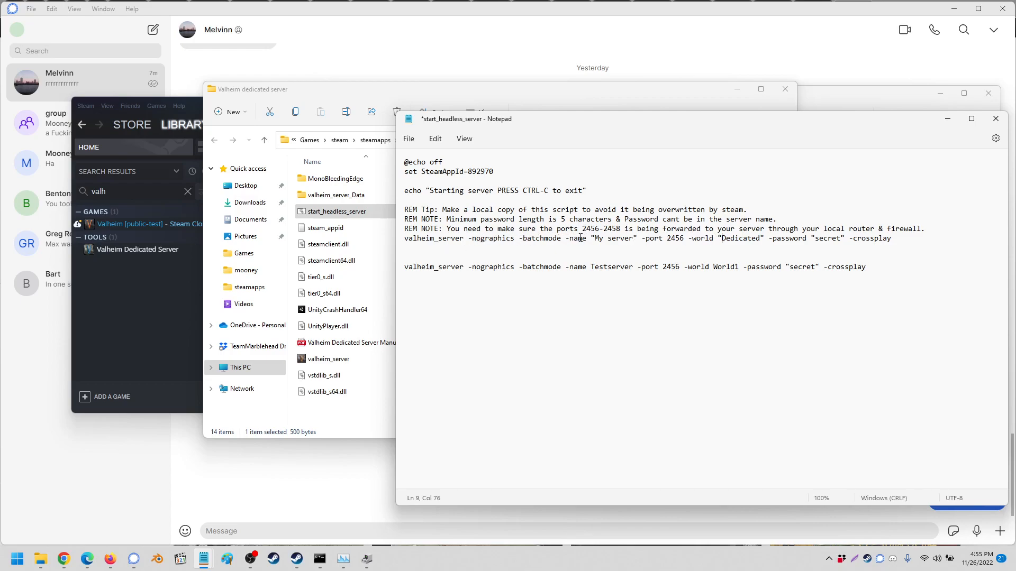
pyautogui.moveTo(641, 238); pyautogui.dragTo(684, 238)
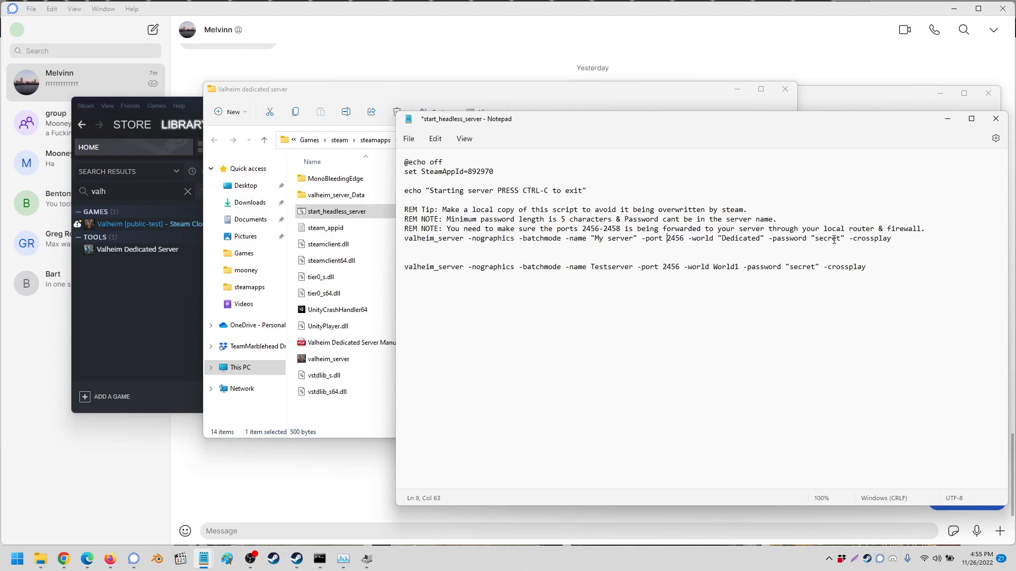
pyautogui.doubleClick(870, 239)
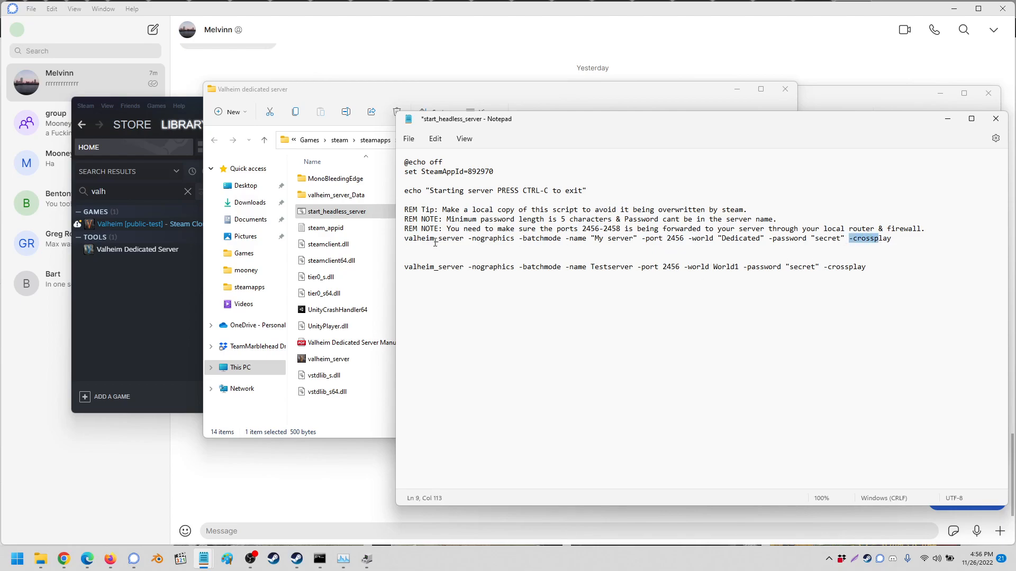
pyautogui.moveTo(592, 239)
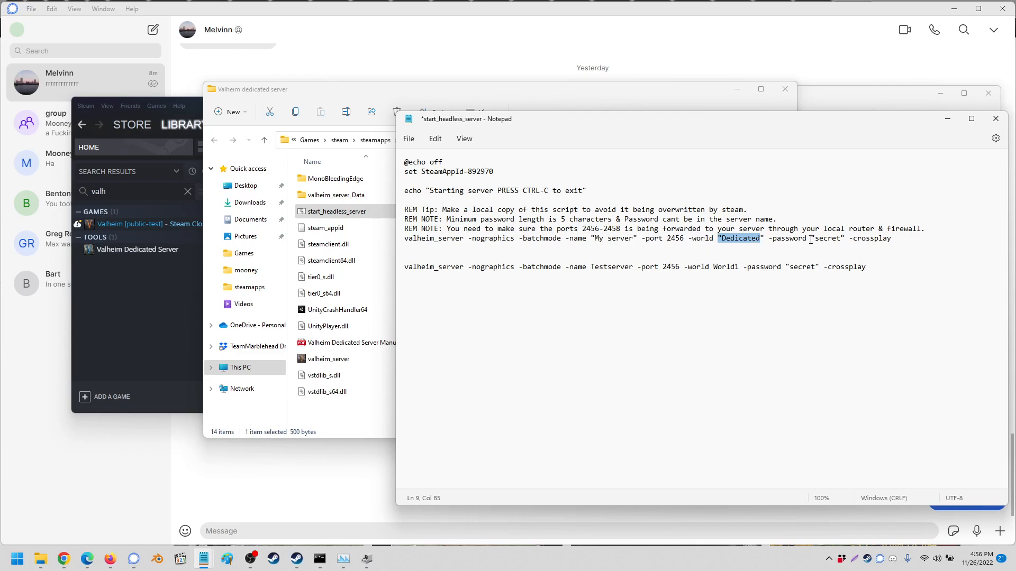
pyautogui.moveTo(673, 238)
pyautogui.write('"')
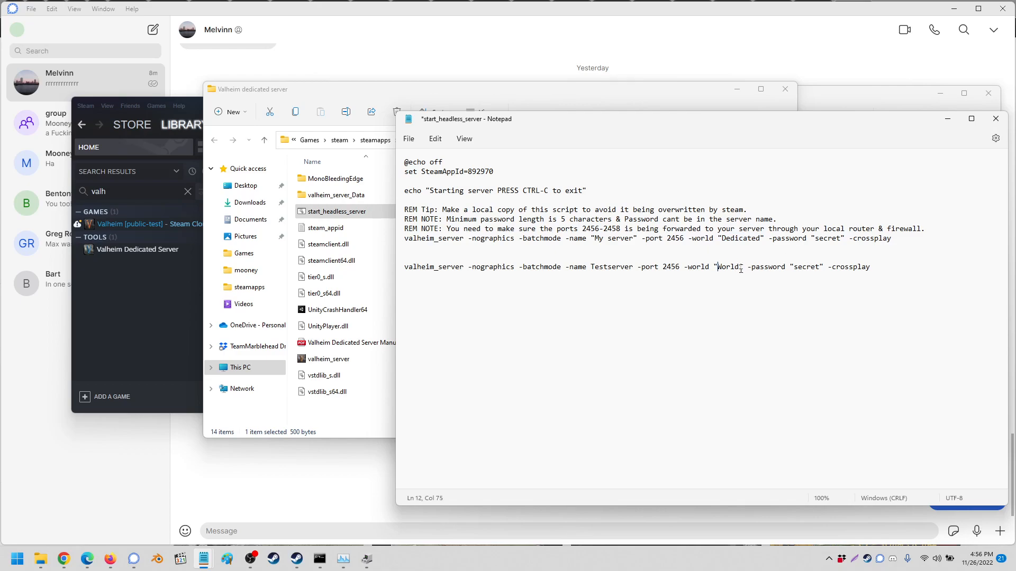
# - Wrap World1 in quotation marks after -world in the Testserver line
pyautogui.write('1')
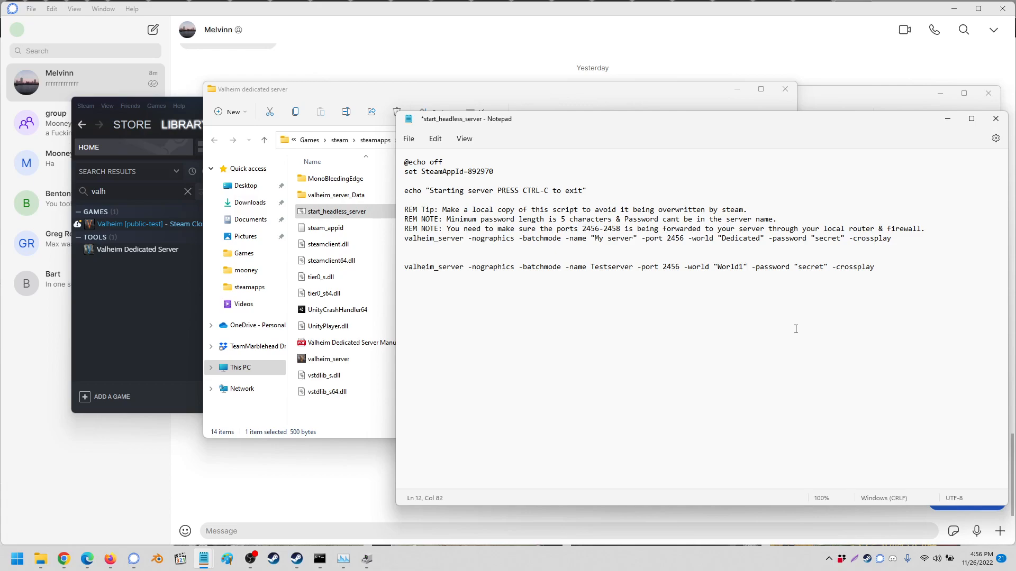
pyautogui.moveTo(774, 310)
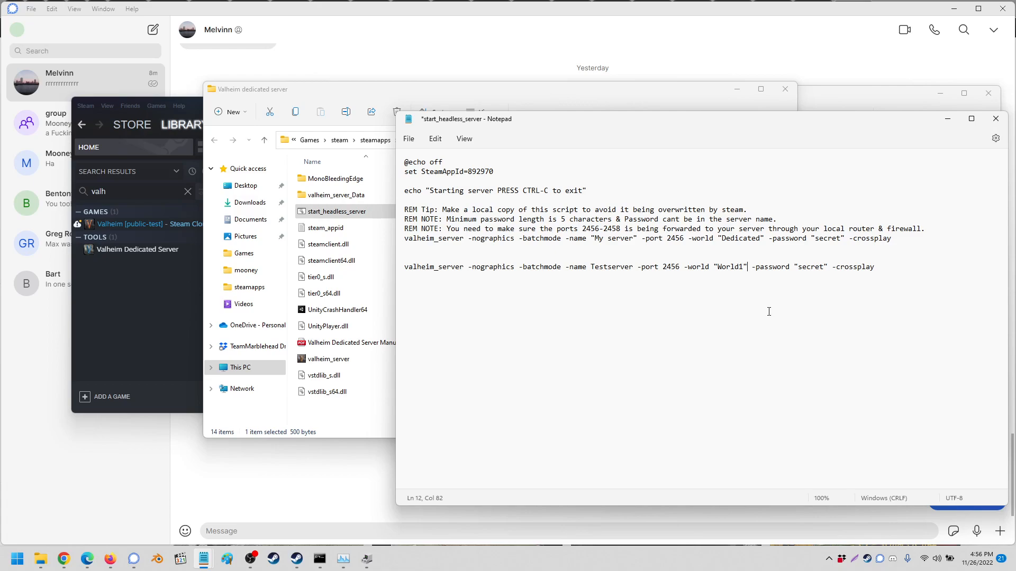
pyautogui.moveTo(759, 305)
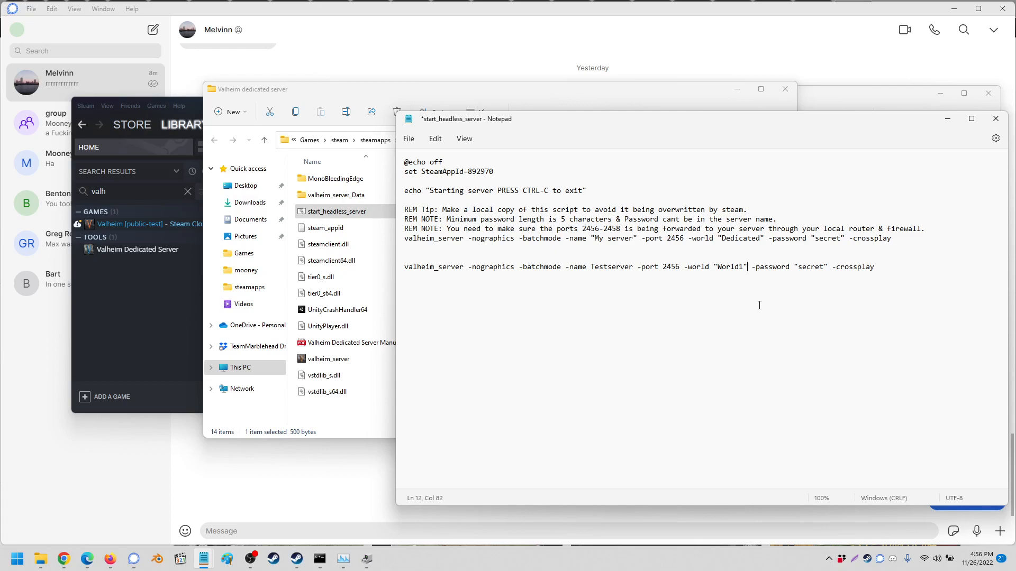